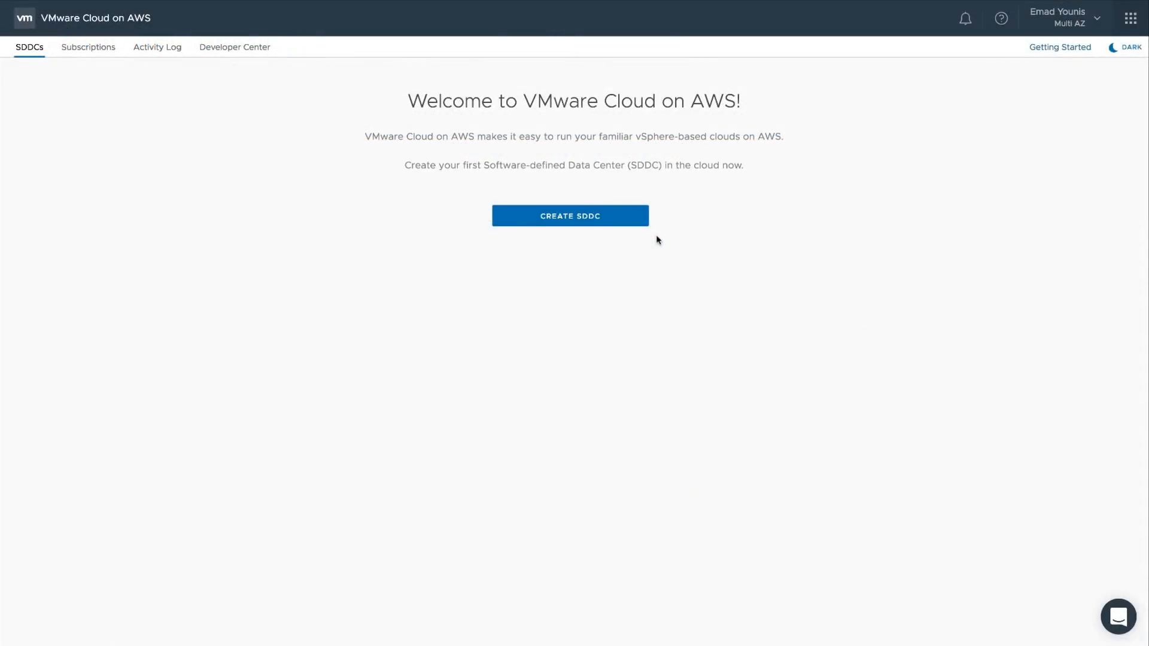
- Begin a new SDDC and accept the confirmed AWS account connection in step 1
left_click(570, 215)
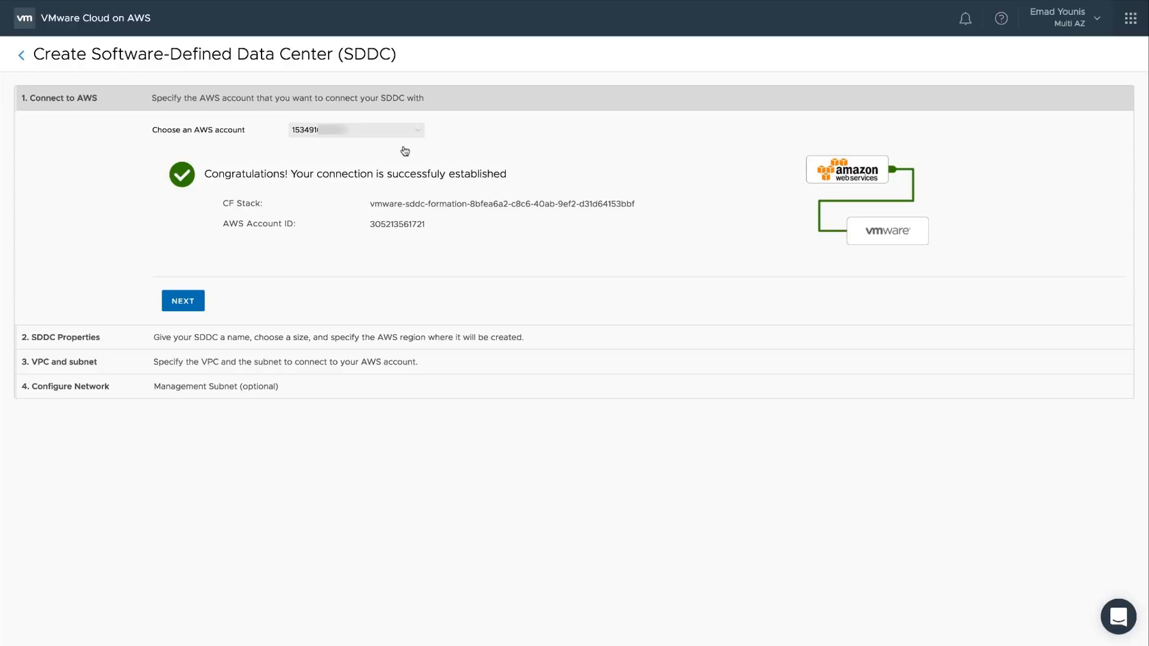
left_click(182, 300)
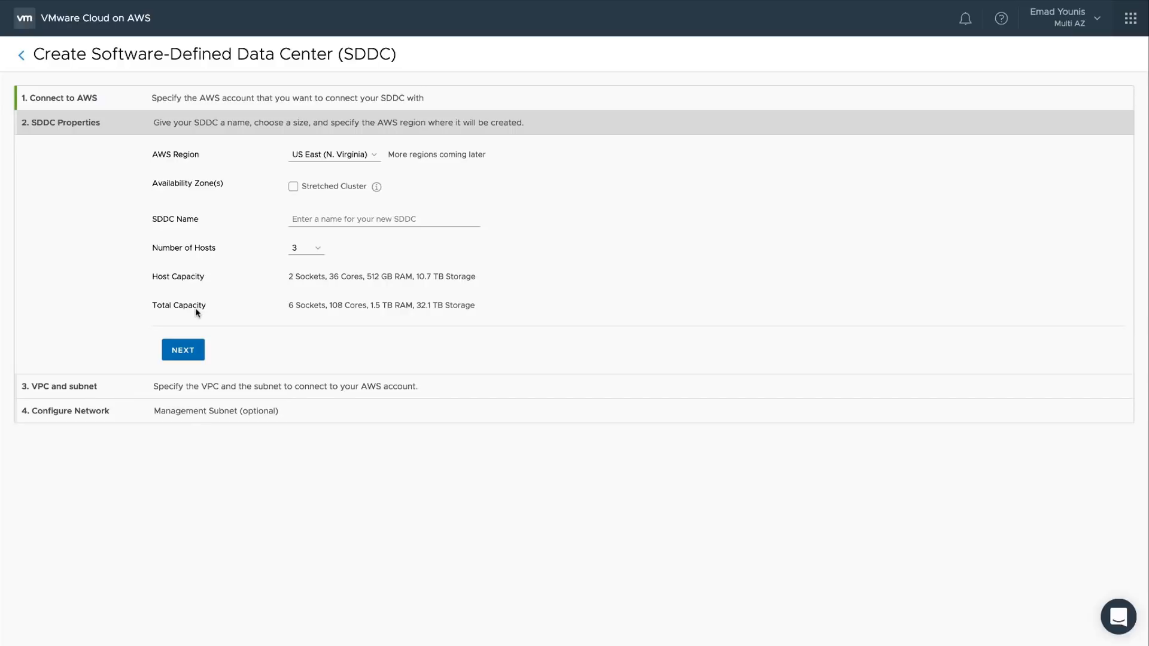
mouse_move(349, 166)
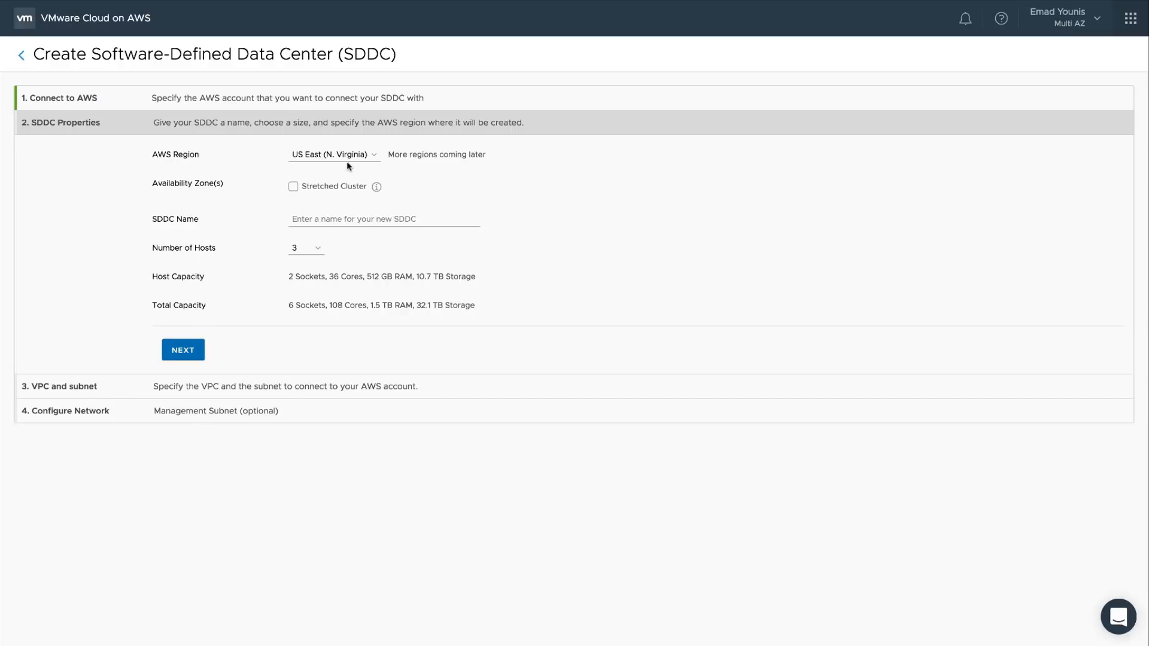
- Set region EU West (London), stretched cluster with 6 hosts, name 'Multi-AZ SDDC', and continue
left_click(334, 155)
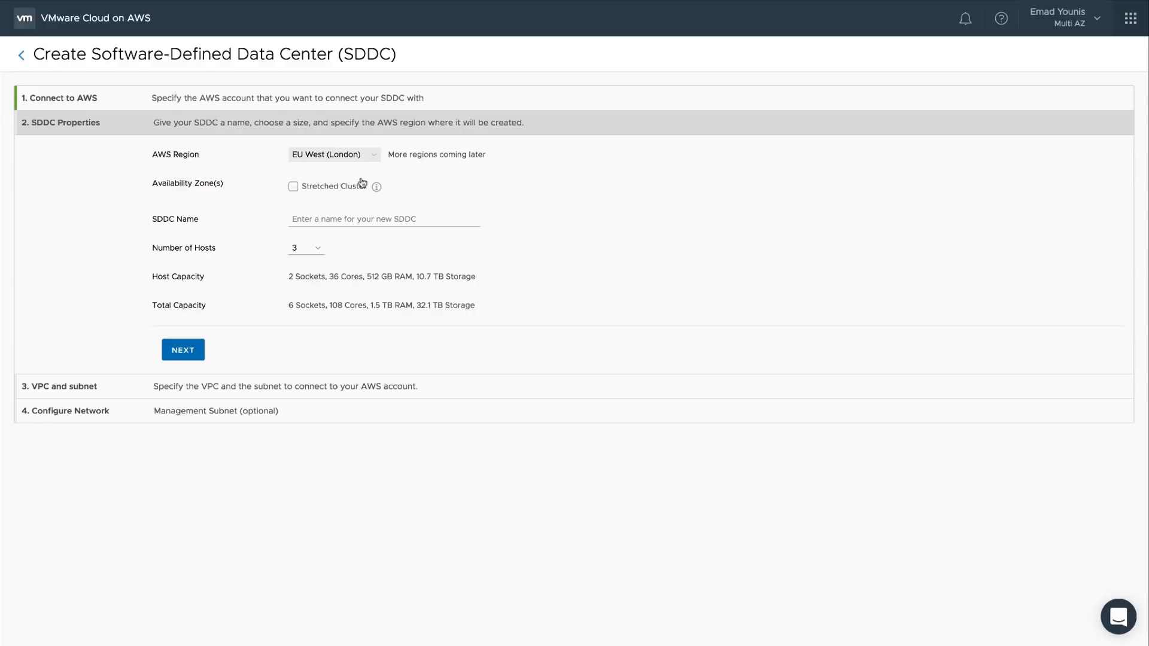
left_click(294, 187)
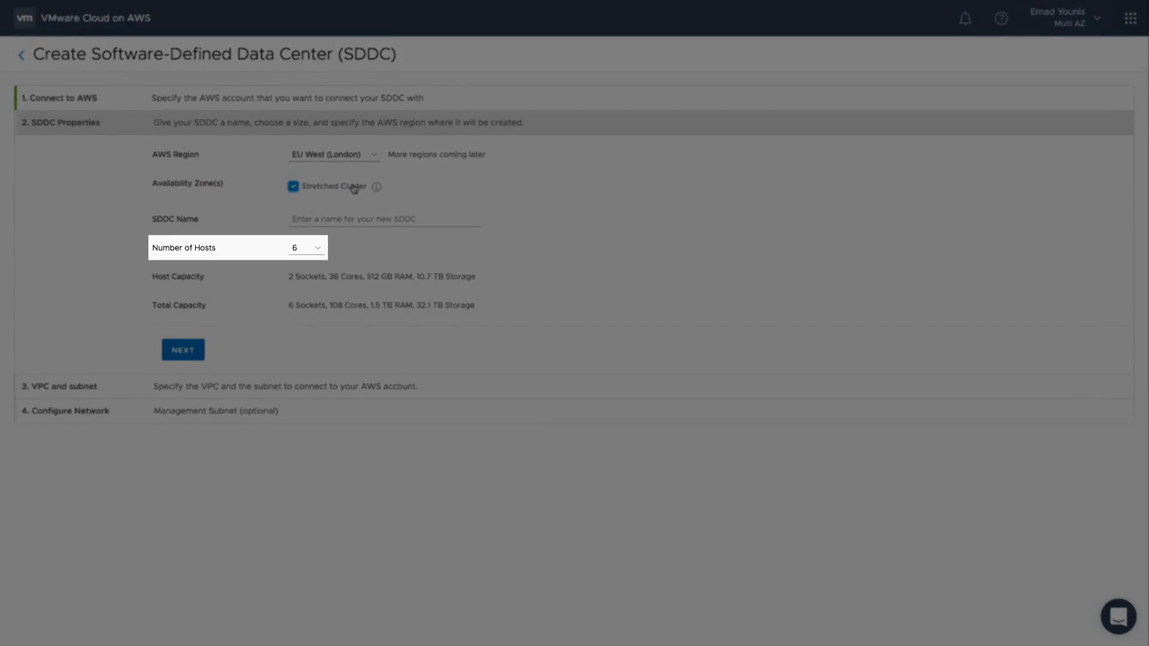
type("M")
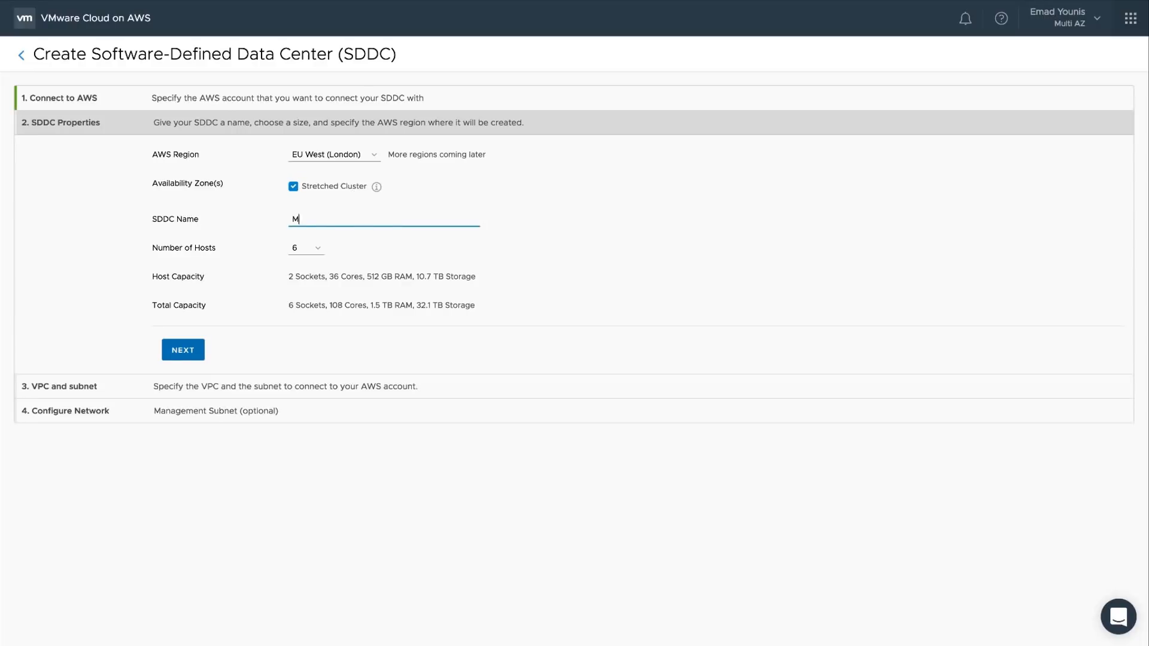
type("ulti-AZ SDDC")
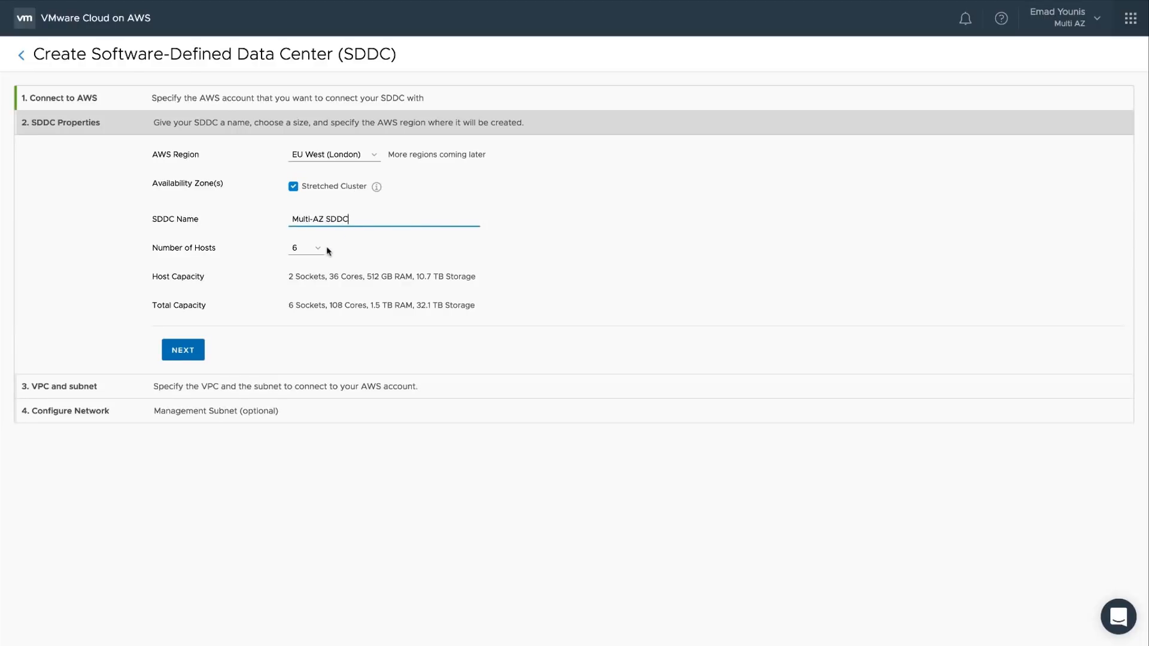
left_click(182, 349)
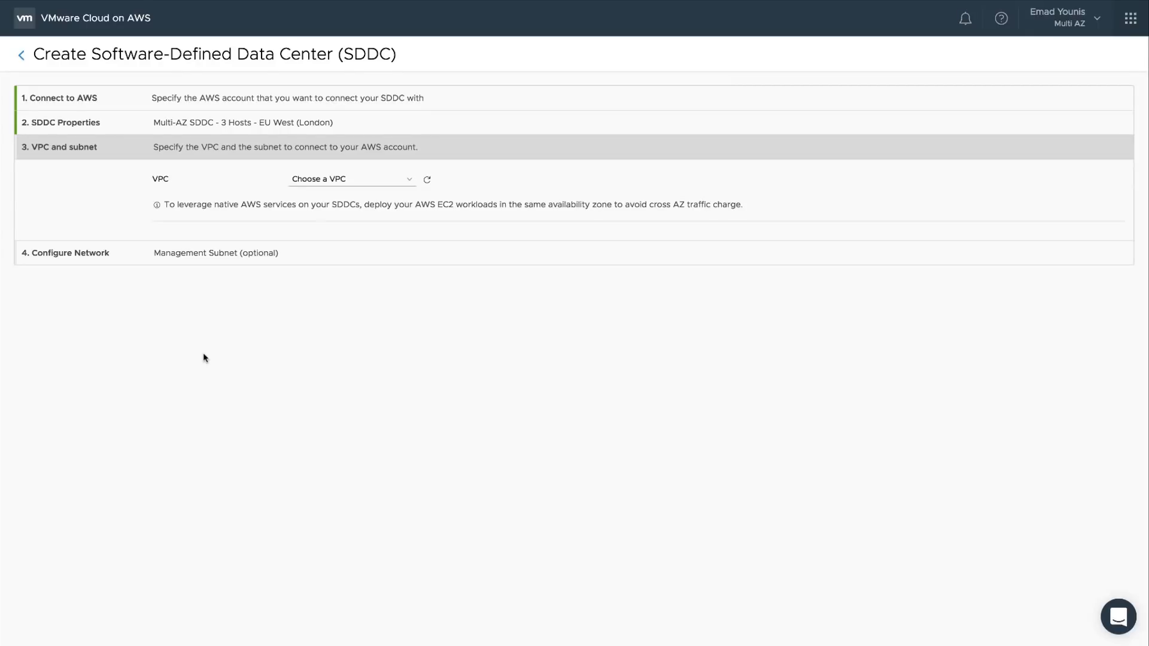
- Attach vpc-0daa5f65 (10.50.0.0/16) with the London b and London a subnets, and continue
left_click(350, 178)
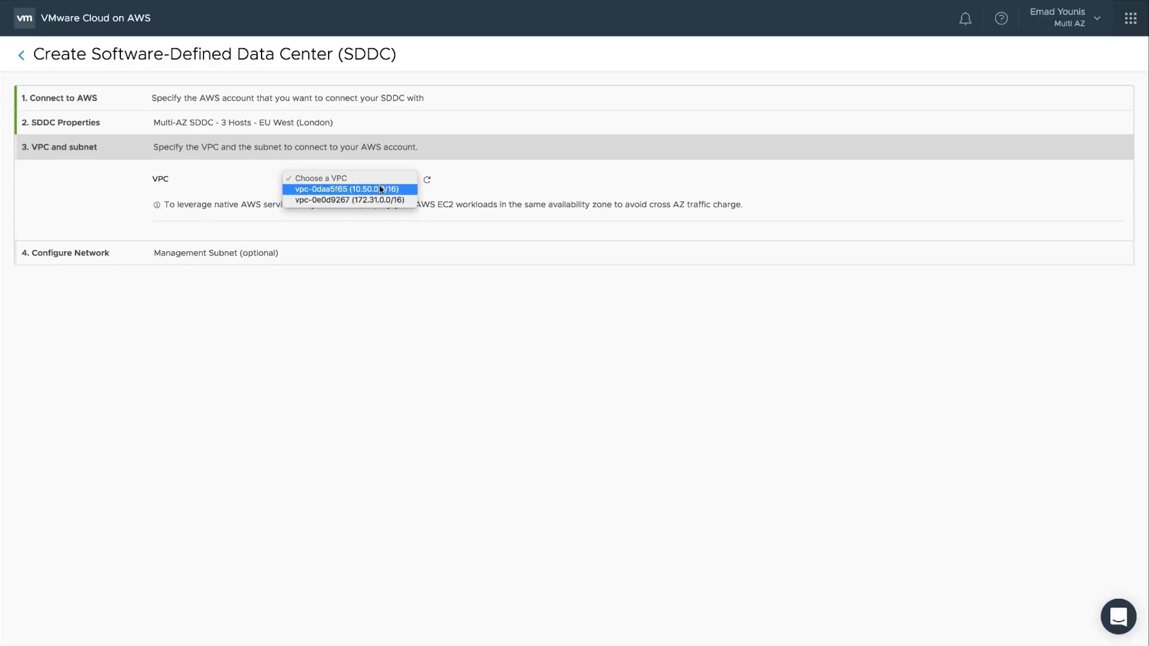
left_click(348, 189)
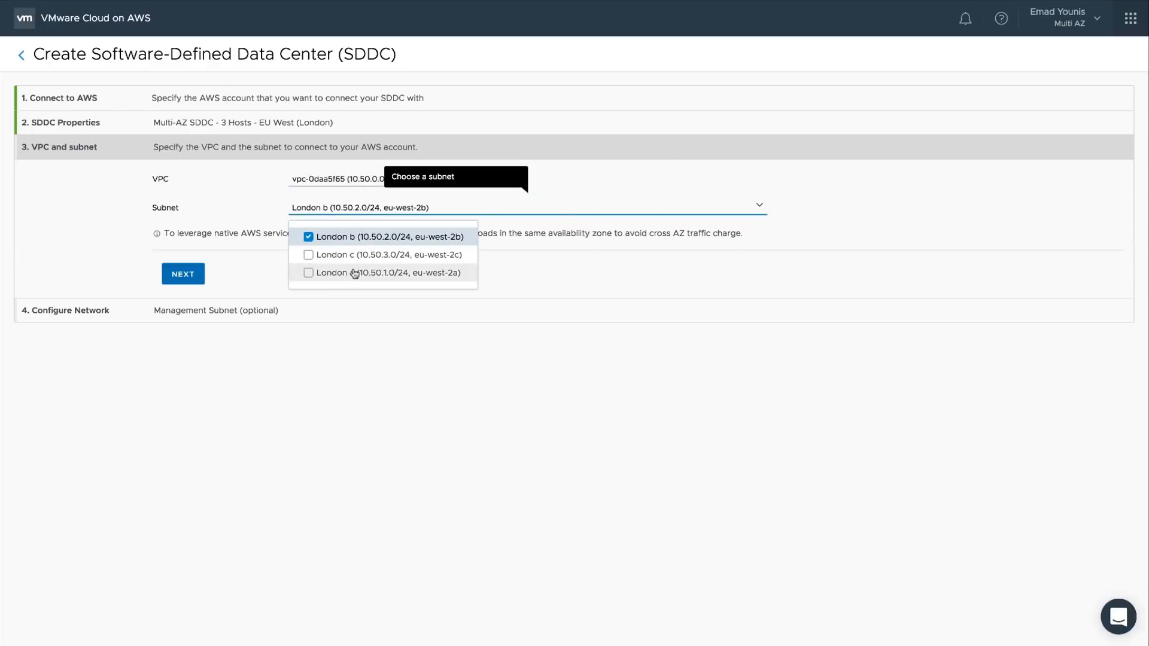
left_click(308, 273)
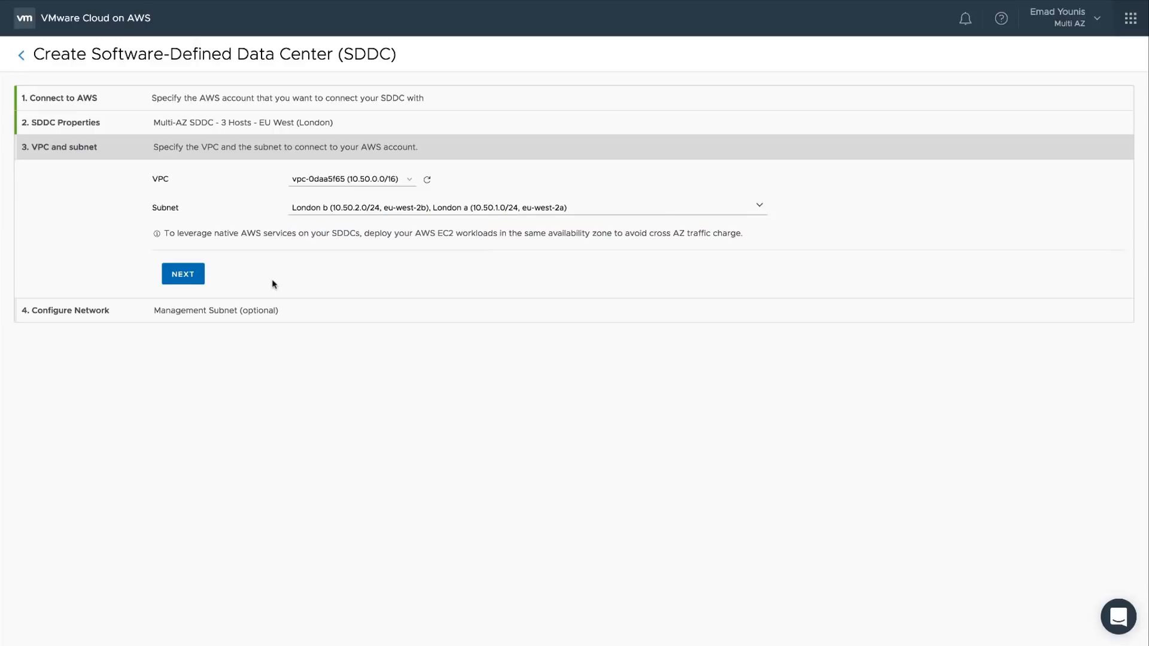
mouse_move(236, 285)
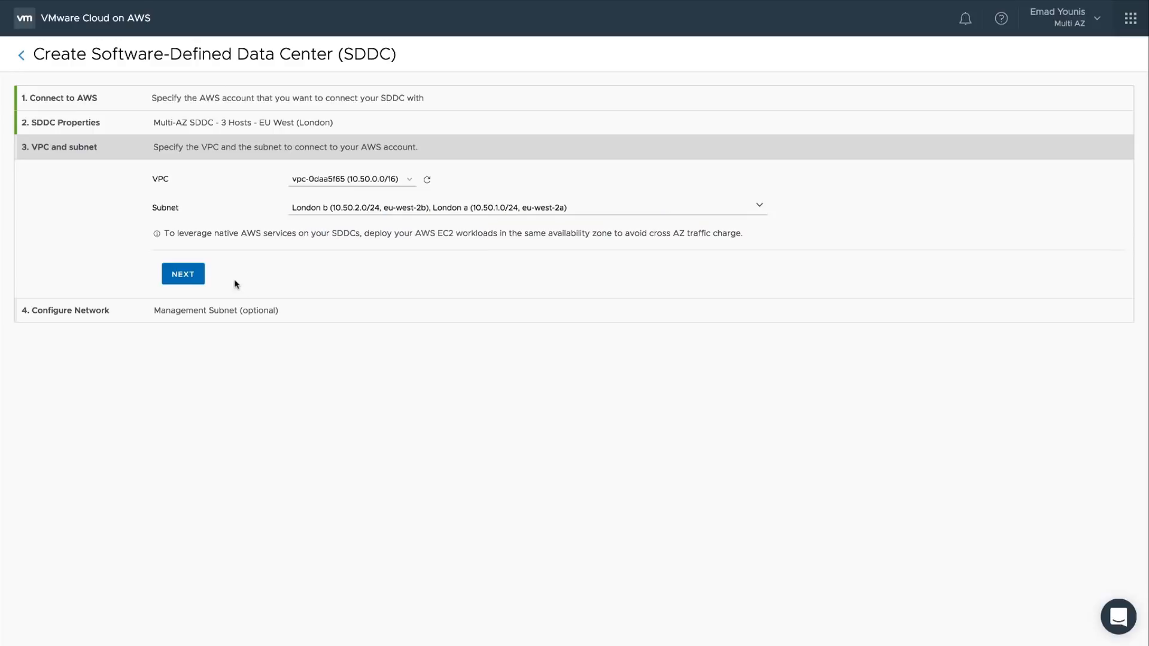
left_click(182, 273)
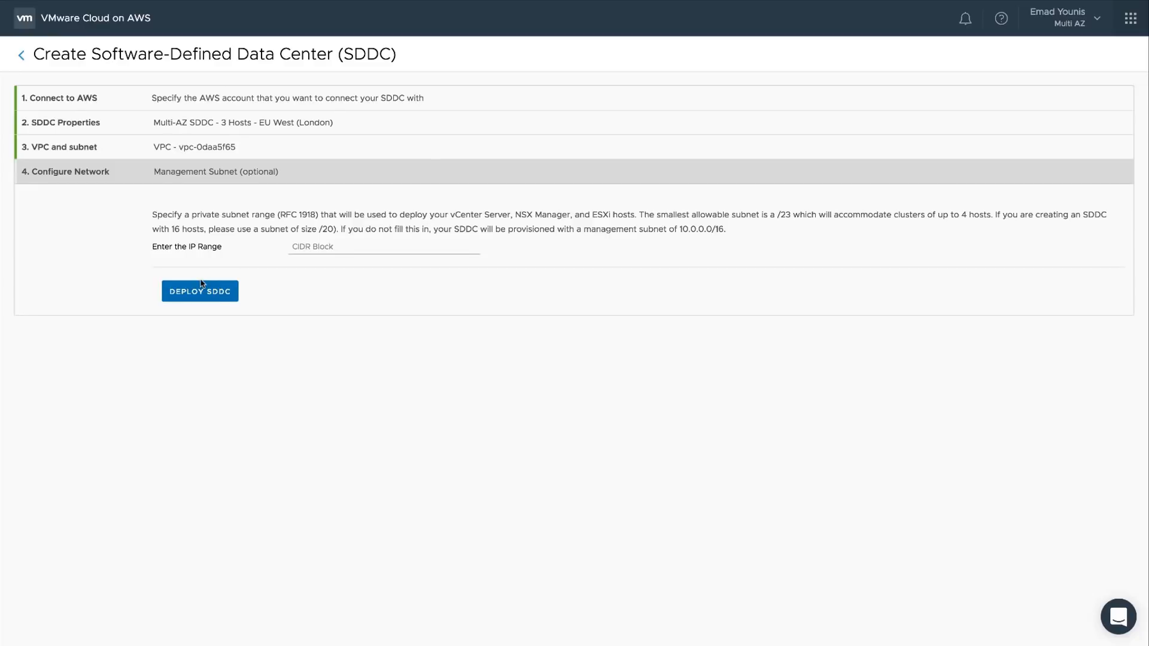
- Deploy the Multi-AZ SDDC leaving the management CIDR block at its default
left_click(200, 291)
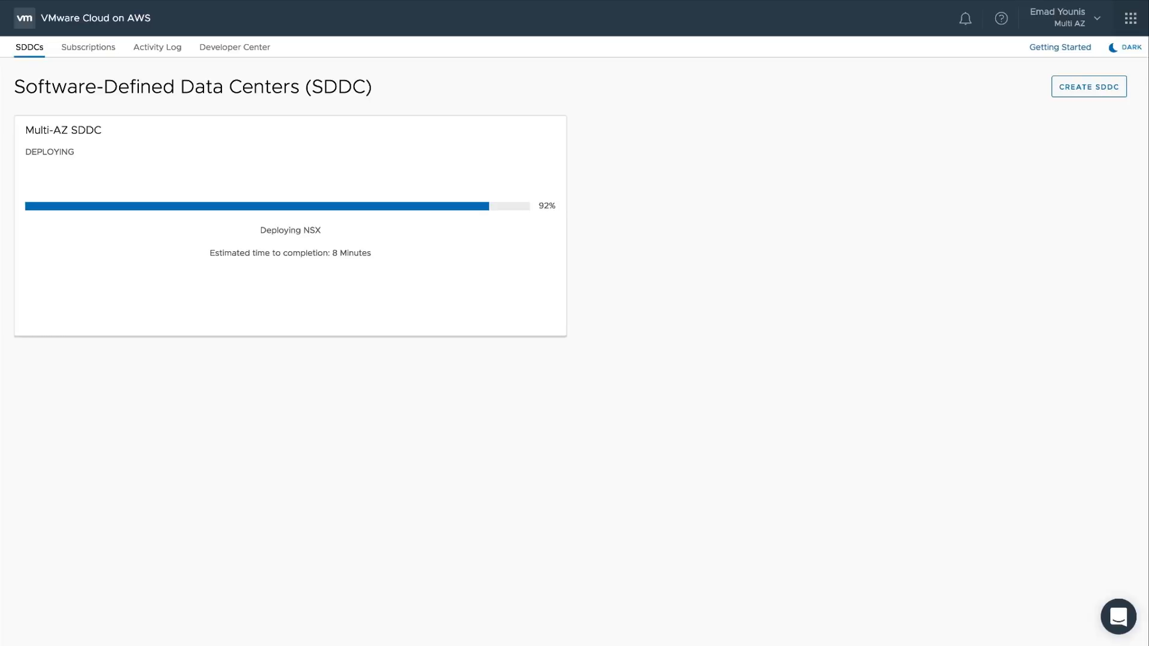
- View the Multi-AZ SDDC's details and launch its vCenter to see Cluster-1
left_click(64, 129)
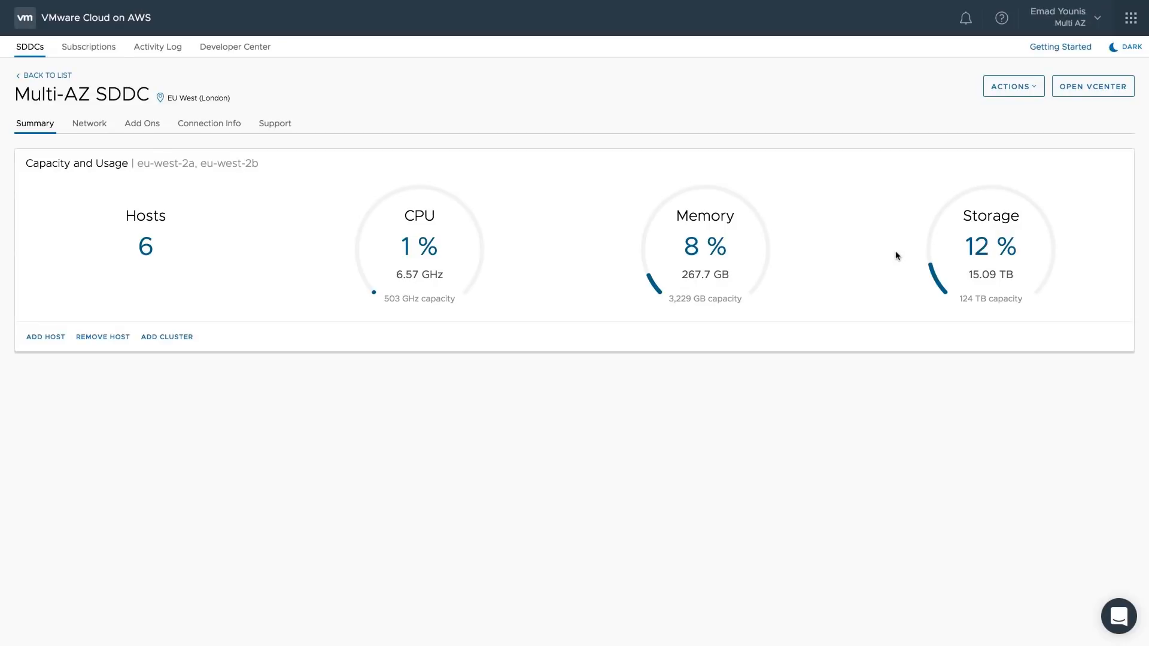
left_click(1091, 87)
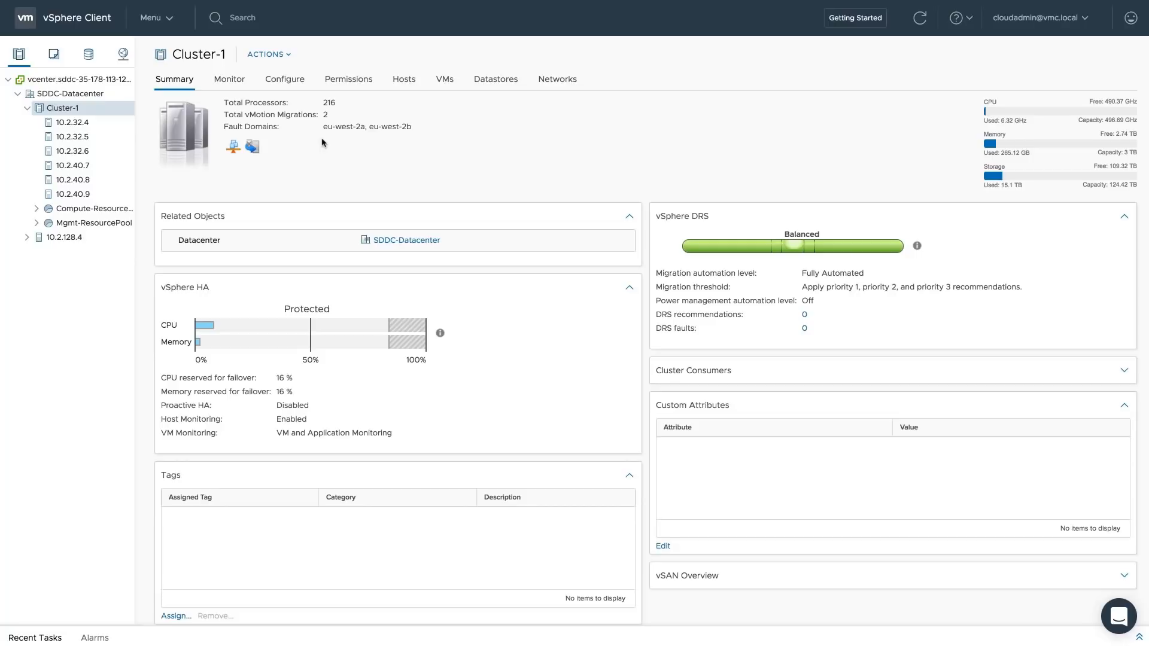
- Inspect host 10.2.32.4 in eu-west-2a, then start a New Virtual Machine on Compute-ResourcePool
left_click(71, 122)
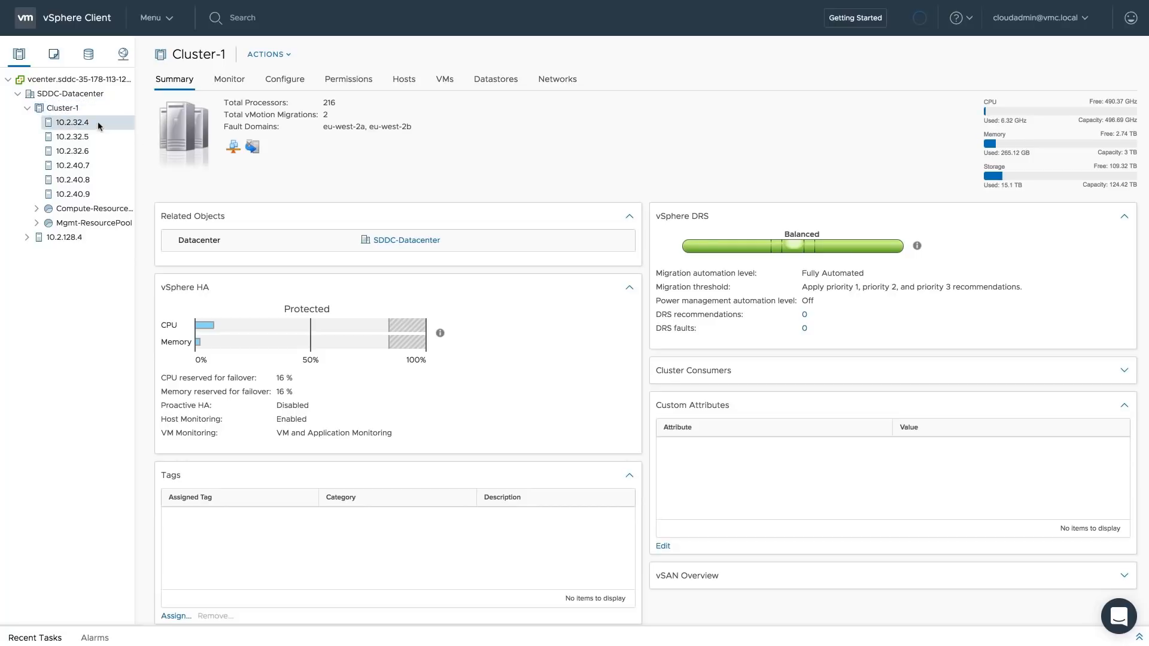
left_click(70, 122)
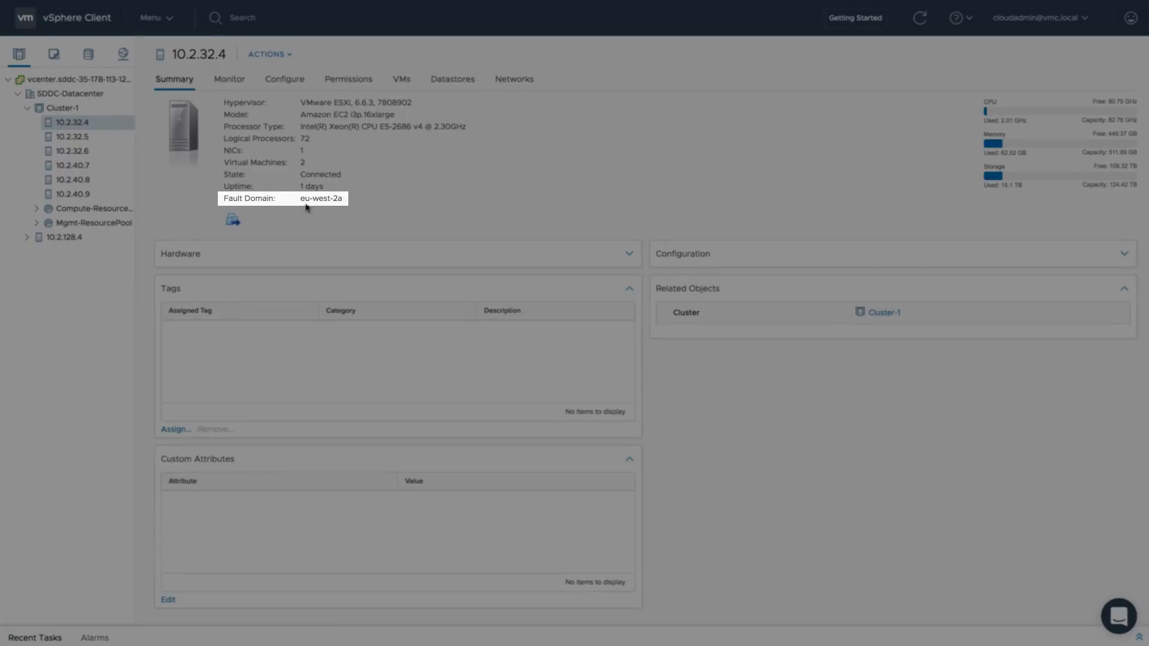
left_click(72, 165)
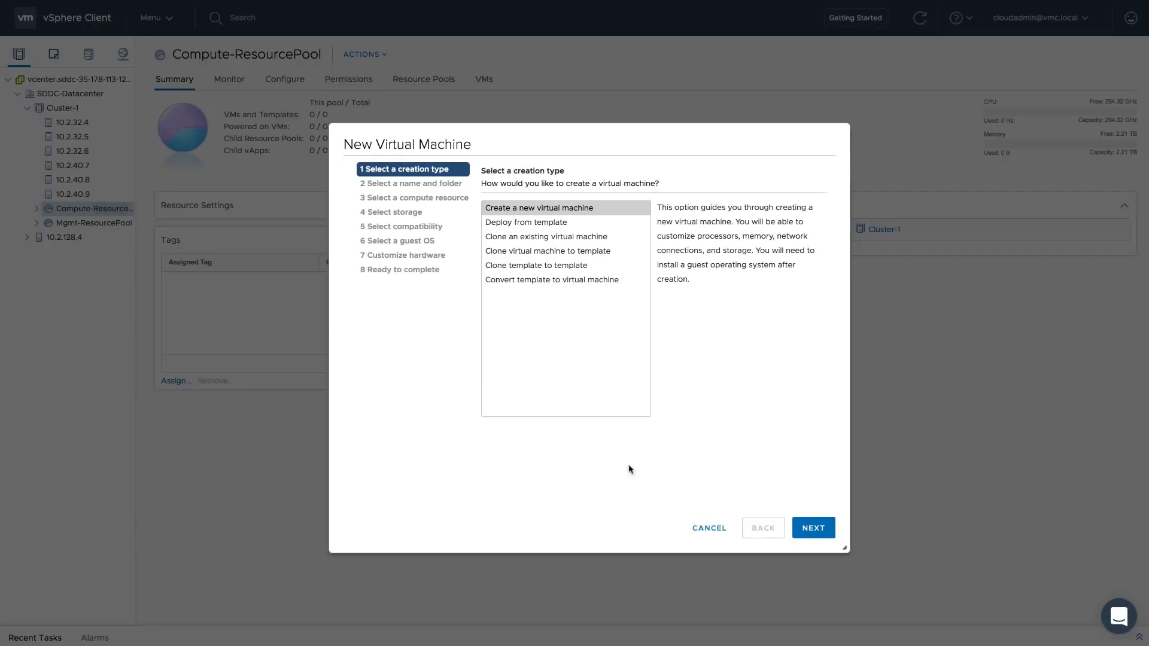
- Create a new VM named Photon-EY-01 in Compute-ResourcePool on host 10.2.40.9 (eu-west-2b)
left_click(811, 528)
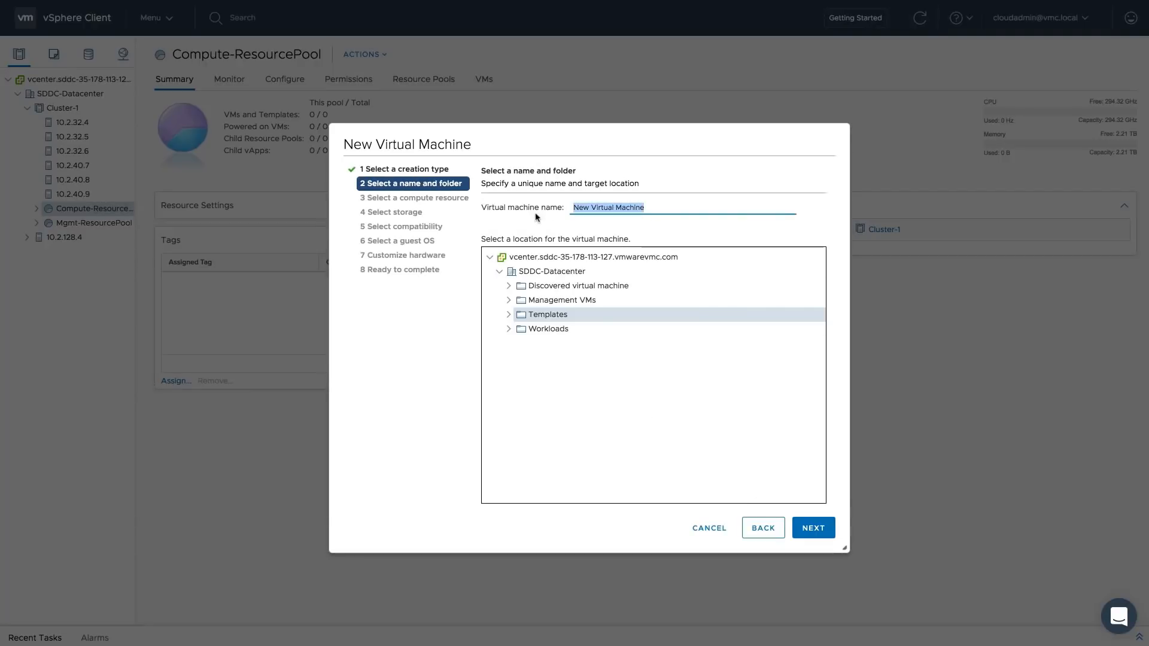
type("Photon-EY-01")
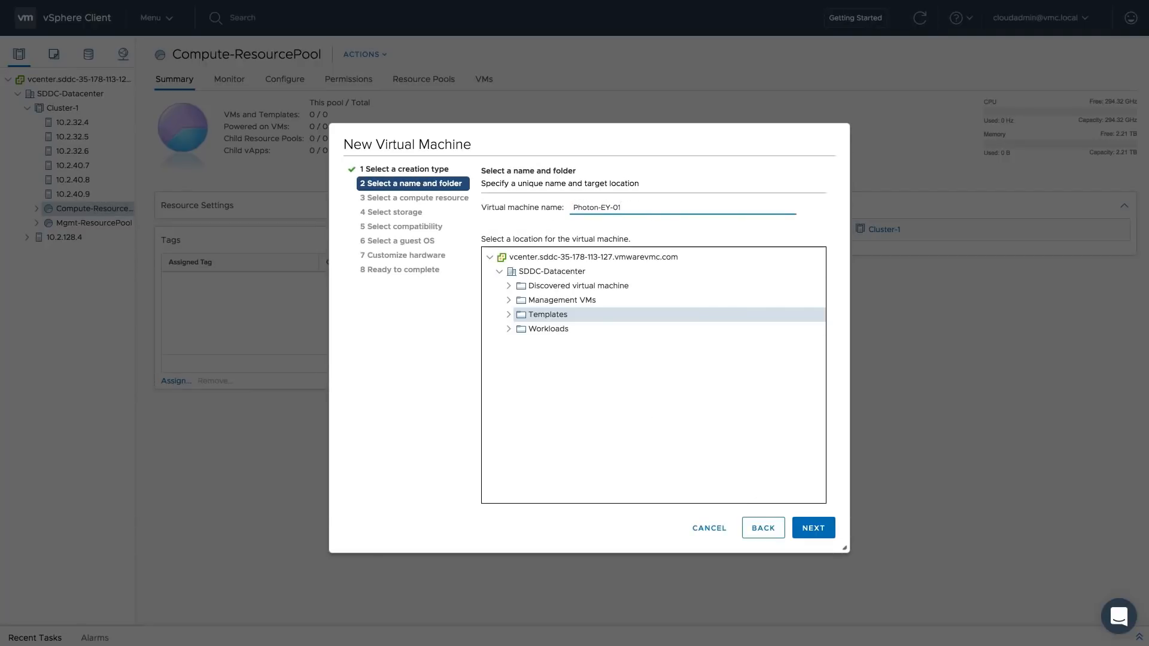
left_click(811, 528)
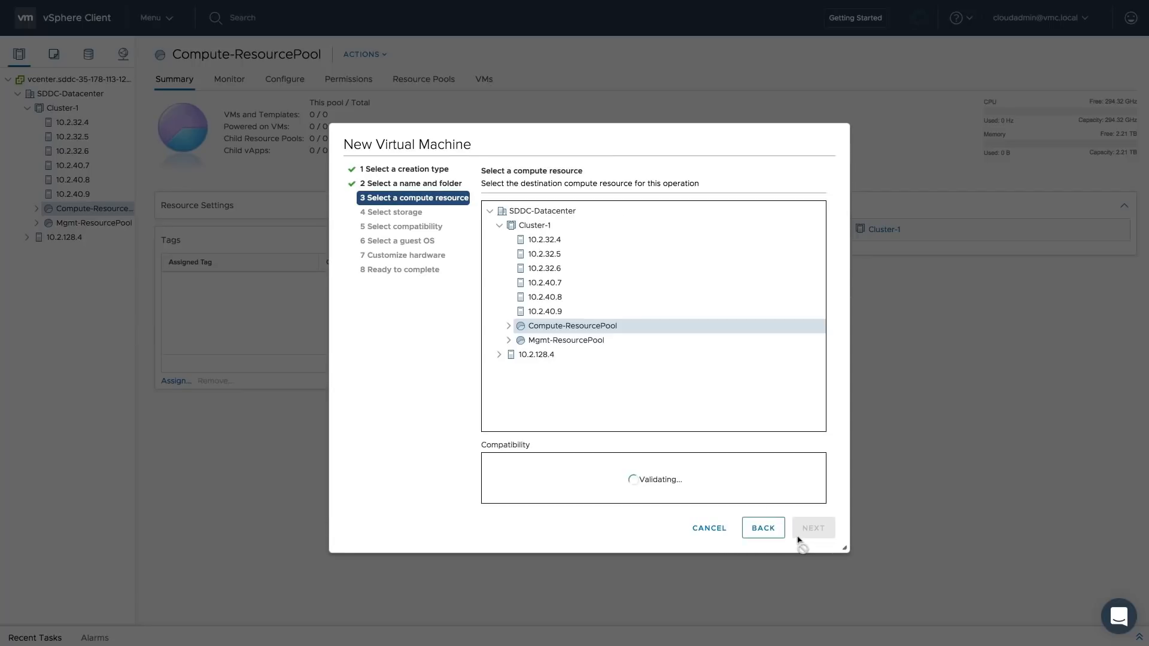
left_click(813, 527)
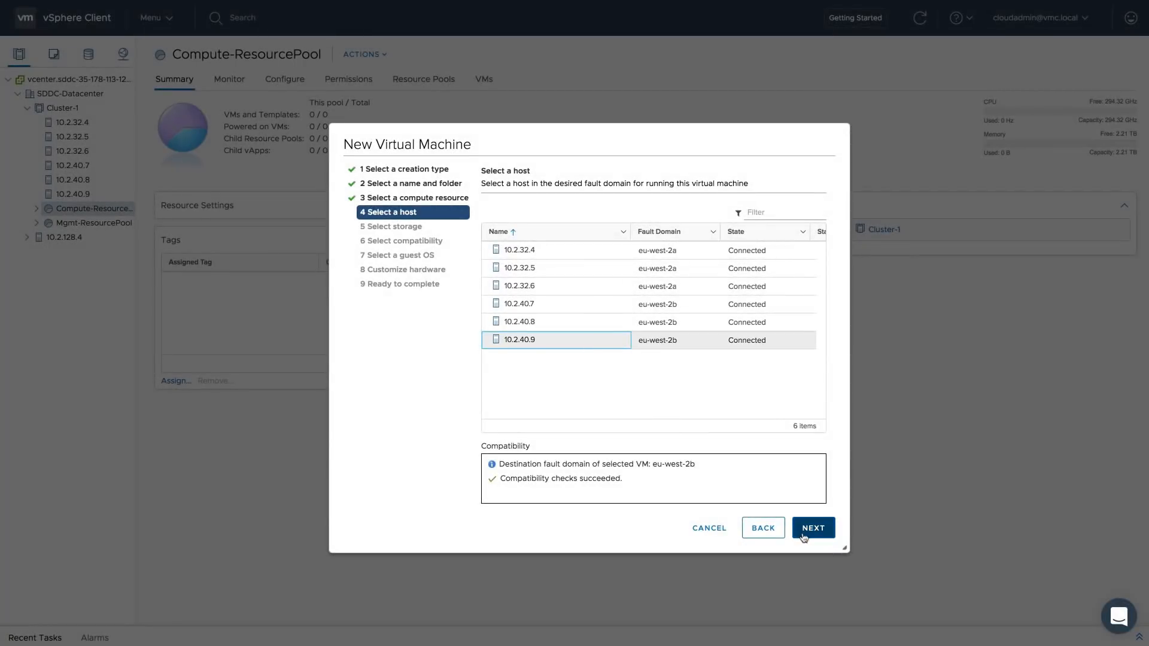
left_click(811, 528)
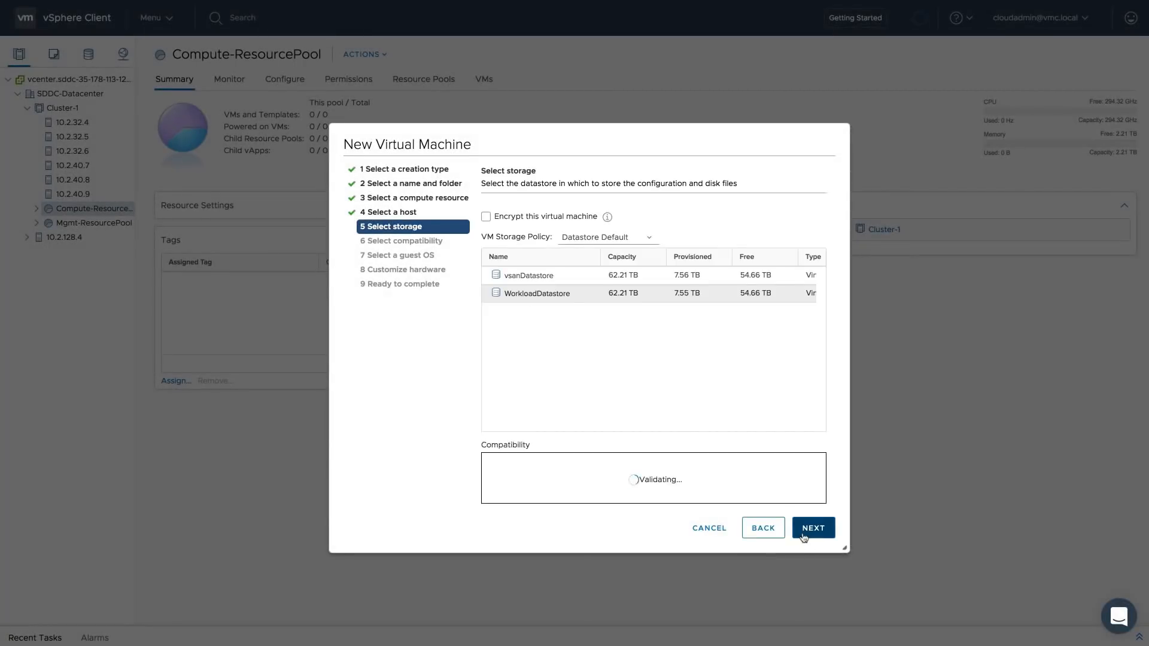
- Store it on WorkloadDatastore with ESXi 6.5+ compatibility and default hardware, then finish the wizard
left_click(811, 528)
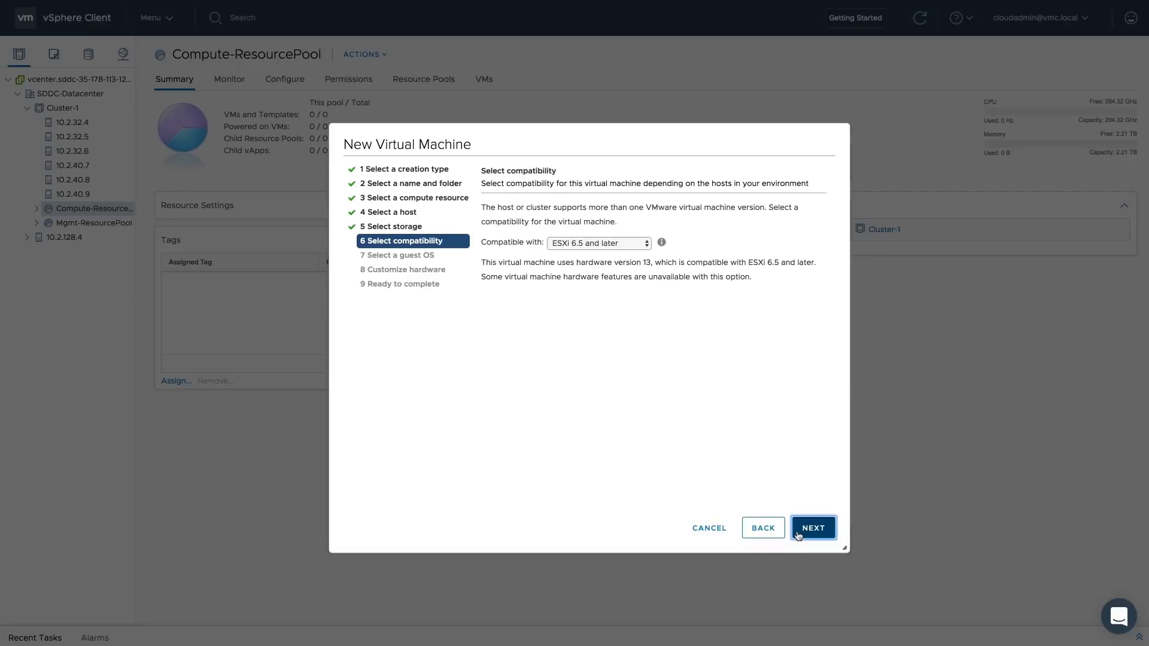
left_click(812, 528)
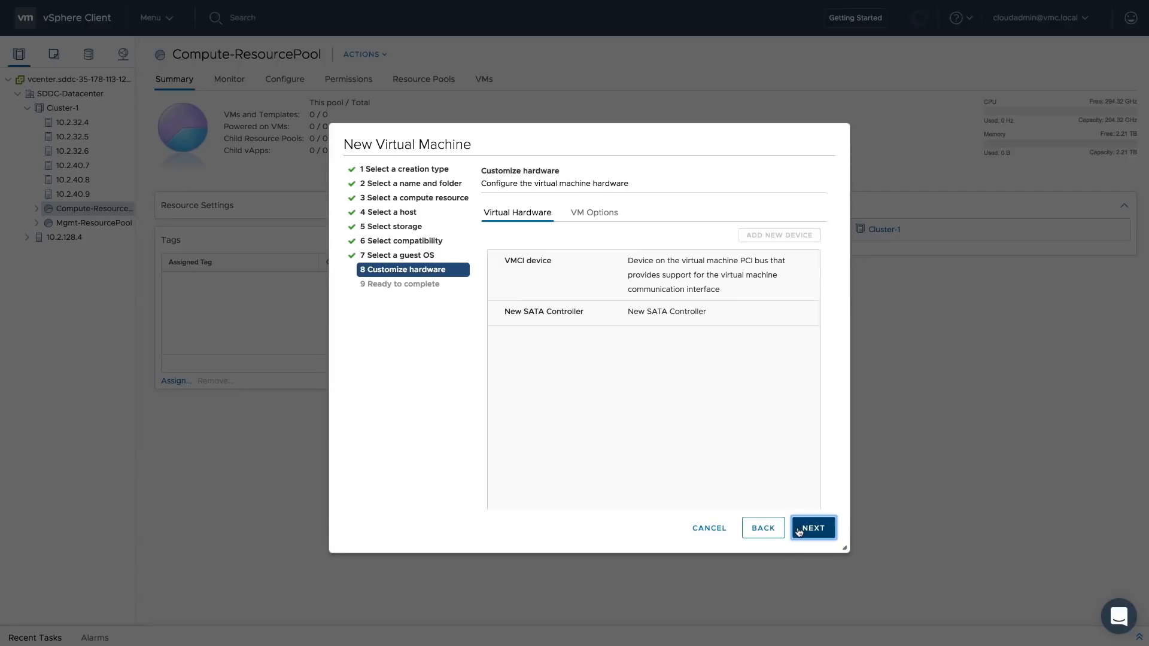
left_click(811, 527)
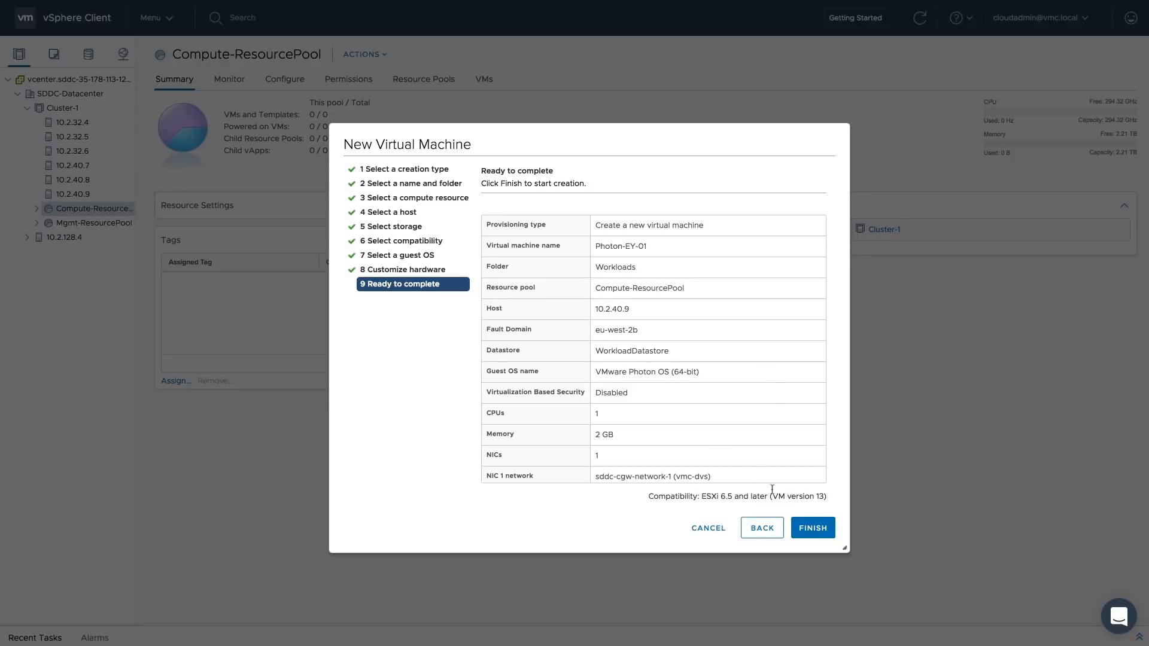
left_click(811, 527)
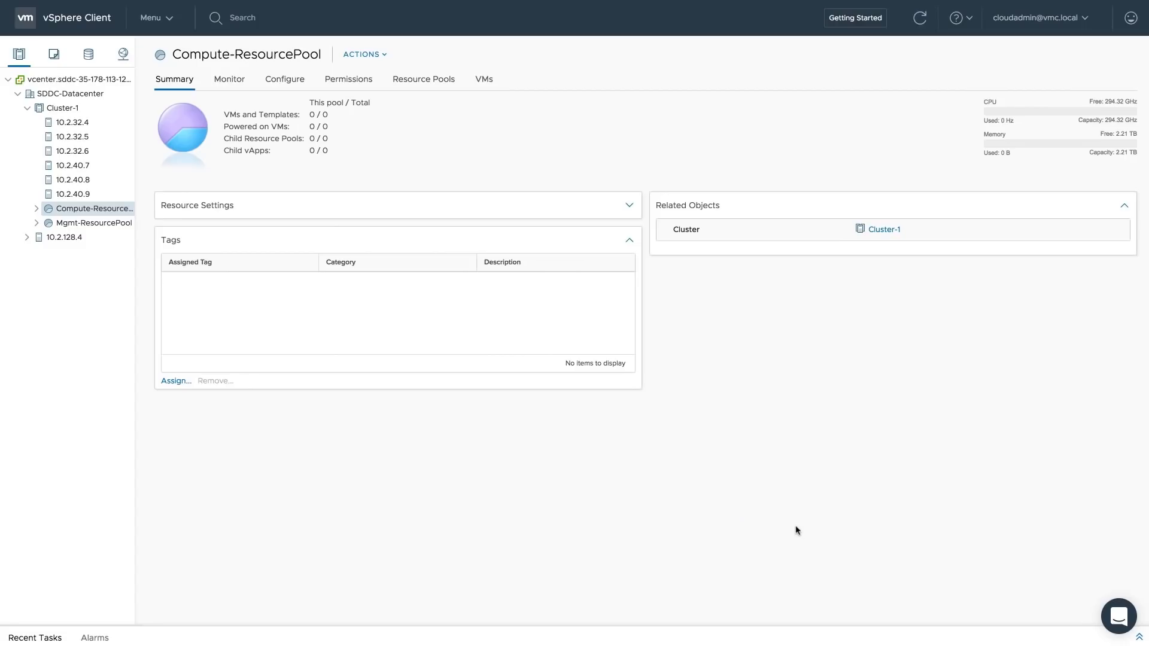
- Expand Compute-ResourcePool and show Photon-EY-01's summary on host 10.2.40.9 in eu-west-2b
left_click(36, 208)
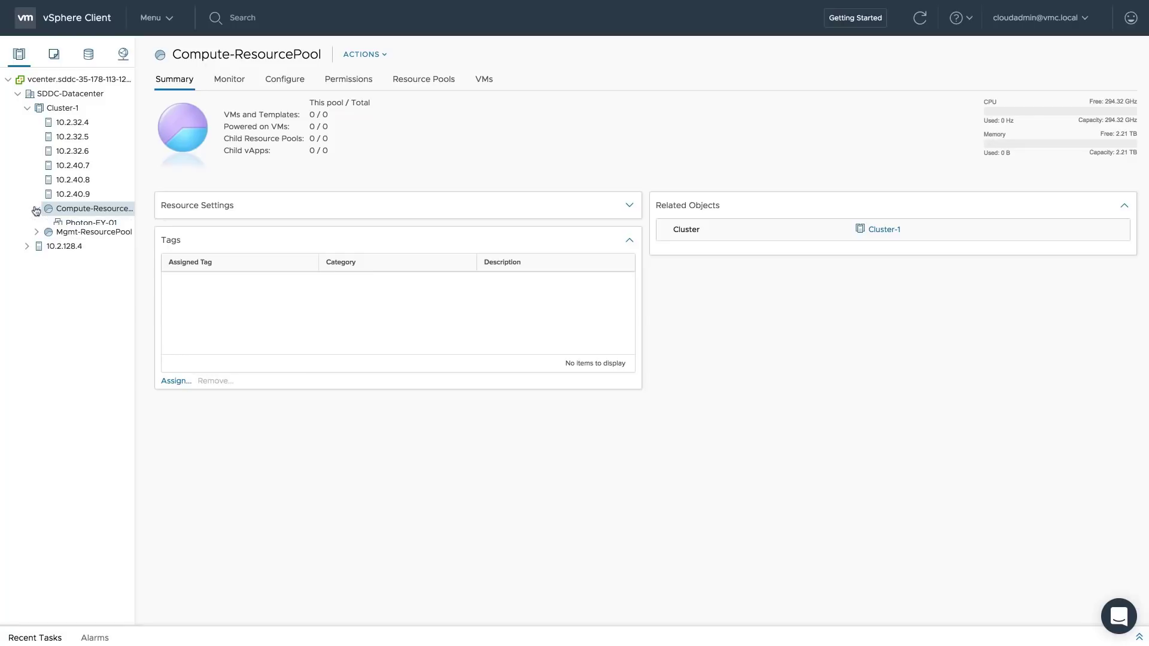
left_click(89, 222)
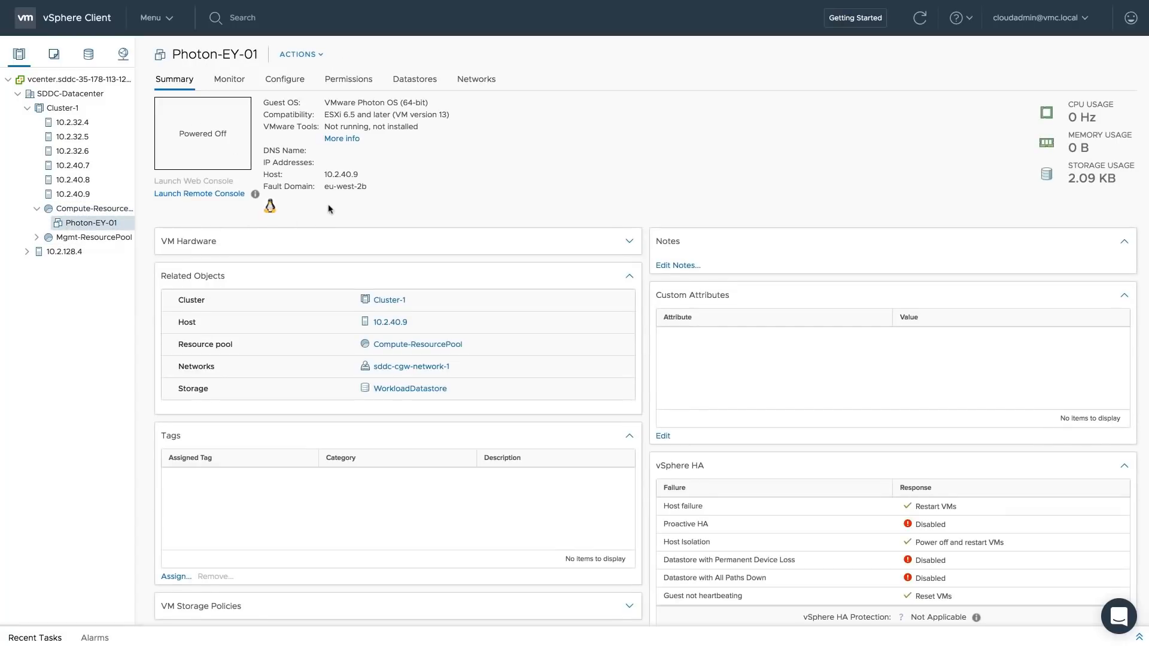
mouse_move(340, 197)
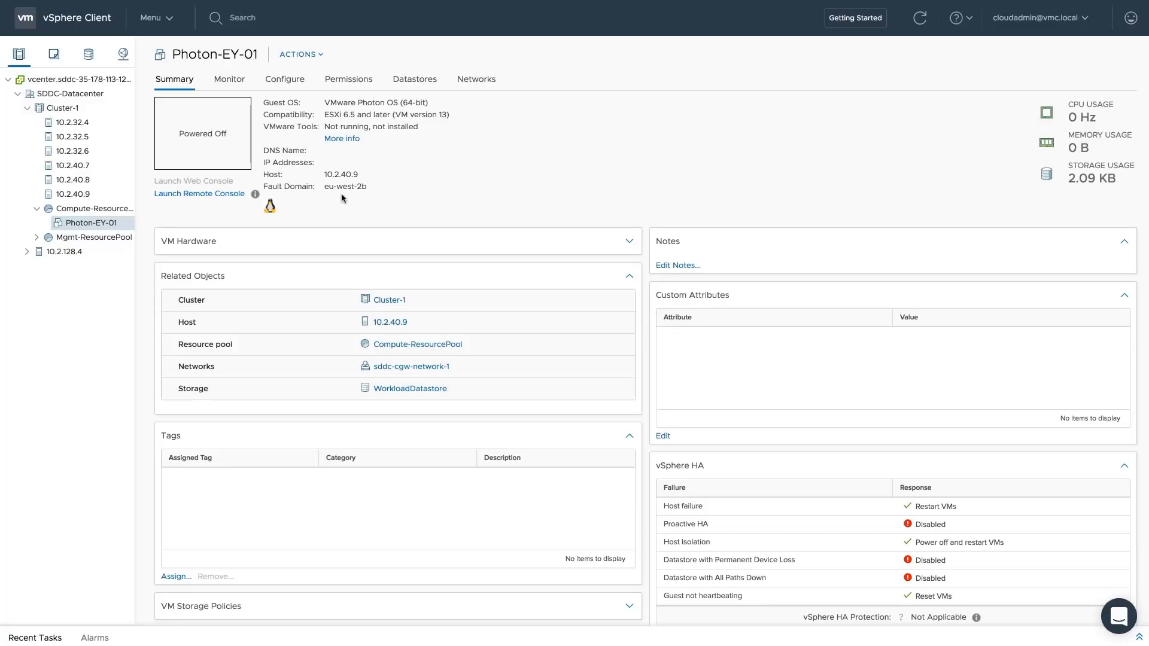